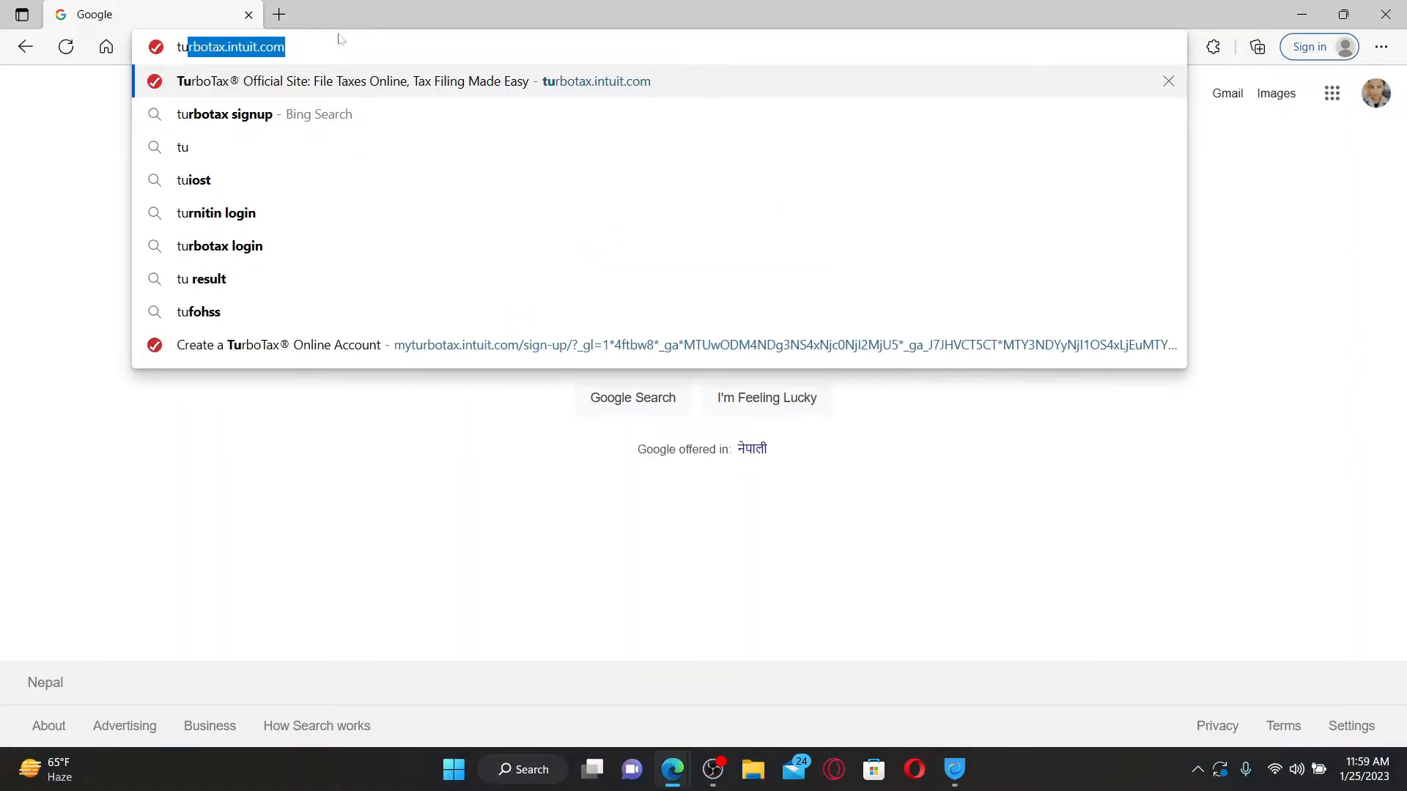
# - Go to turbotax.intuit.com in Edge via the autocompleted address
pyautogui.press('Return')
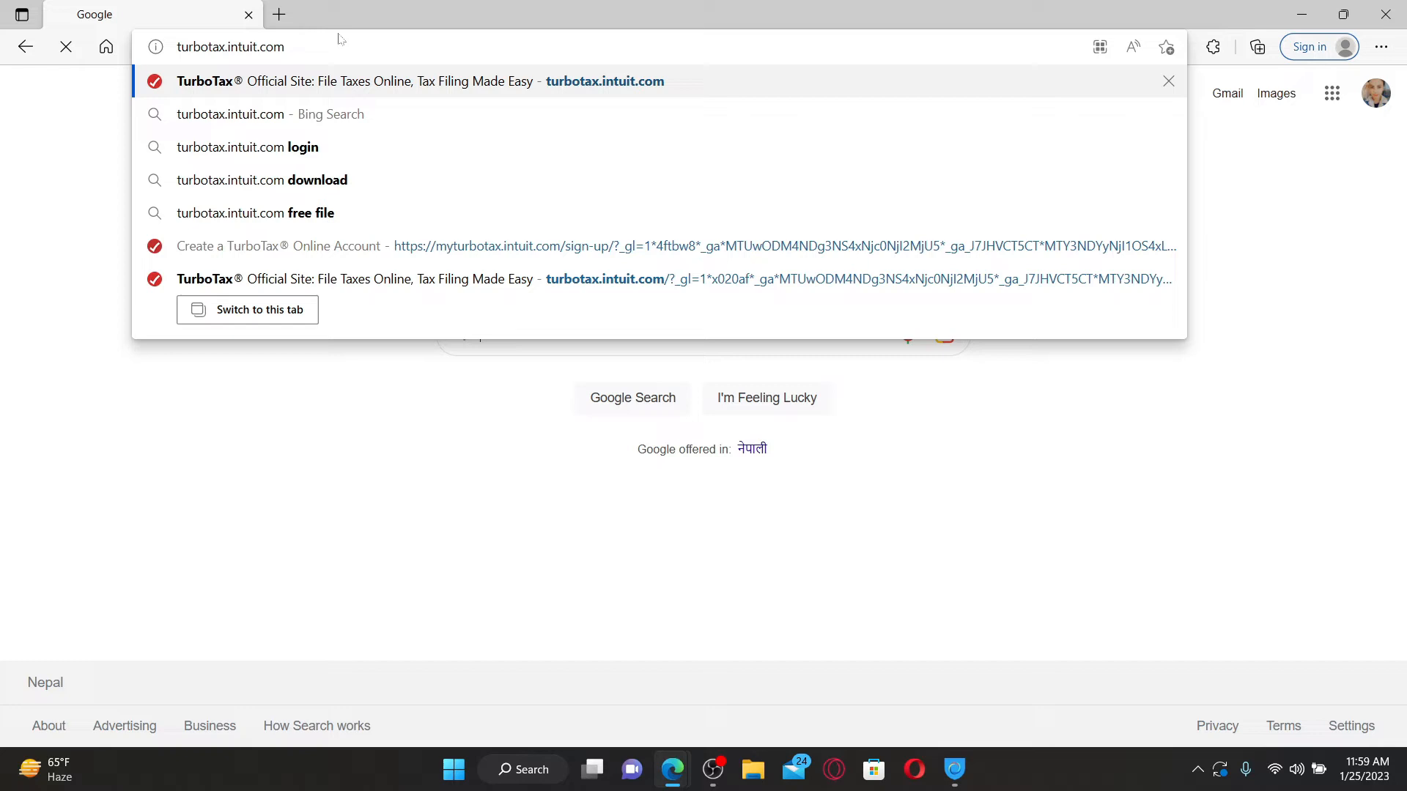
pyautogui.click(419, 81)
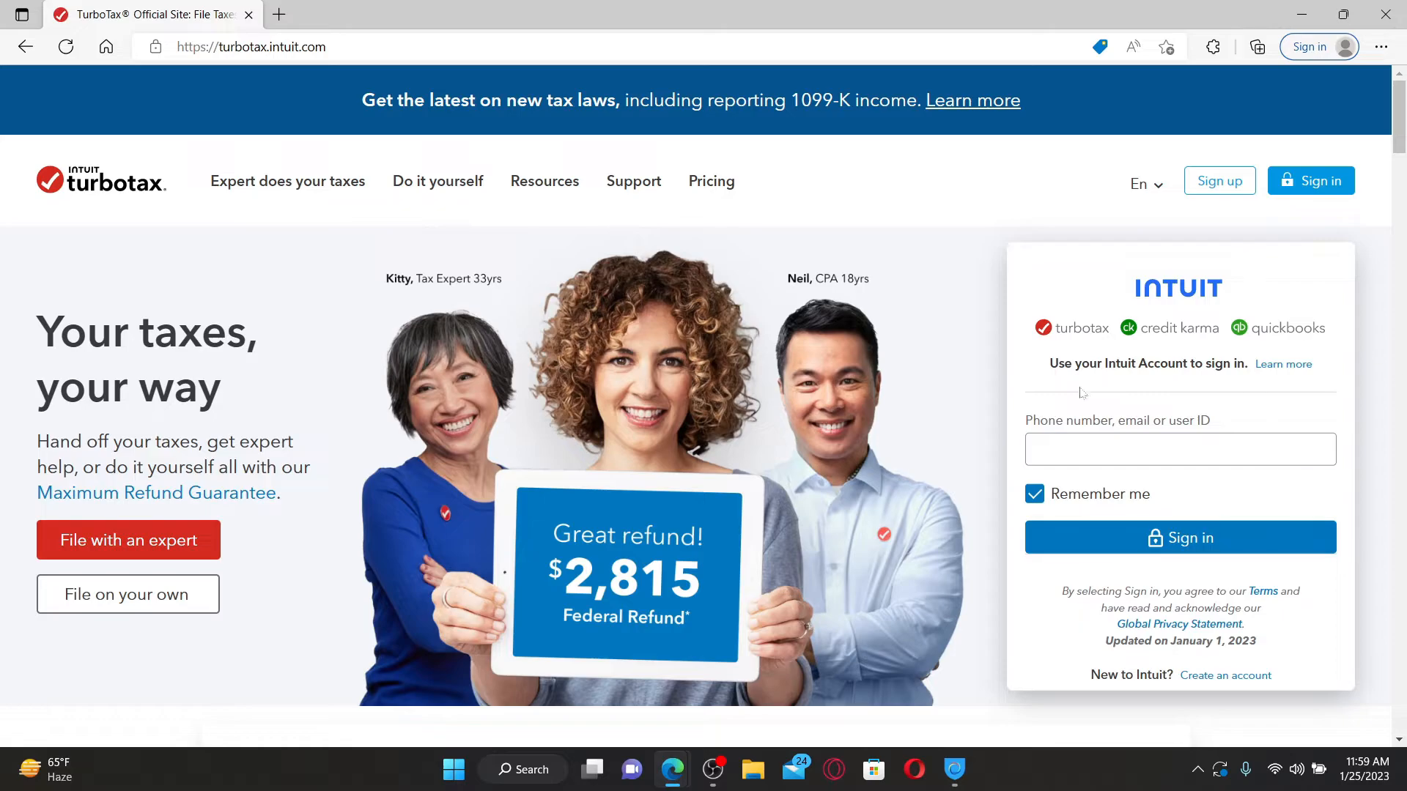
pyautogui.click(1180, 448)
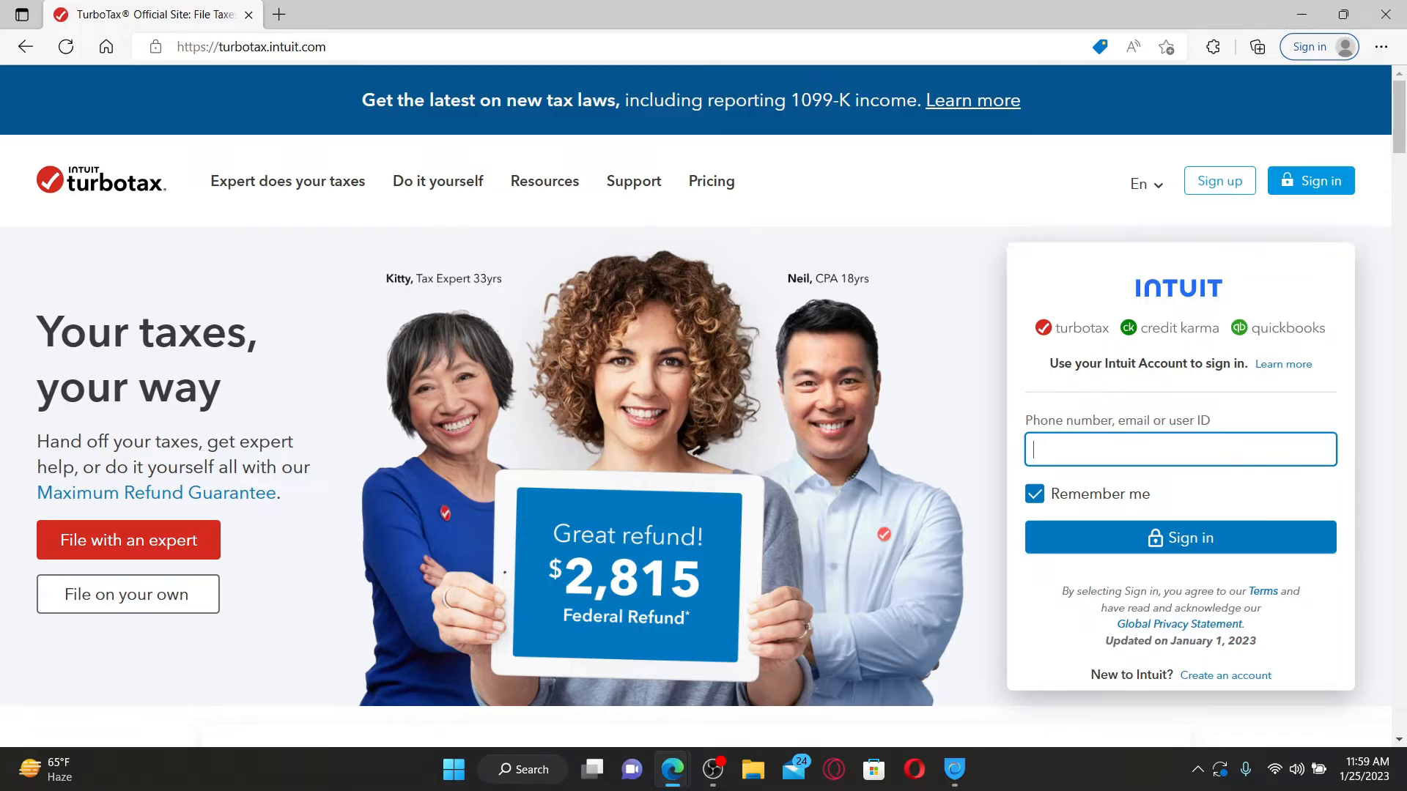
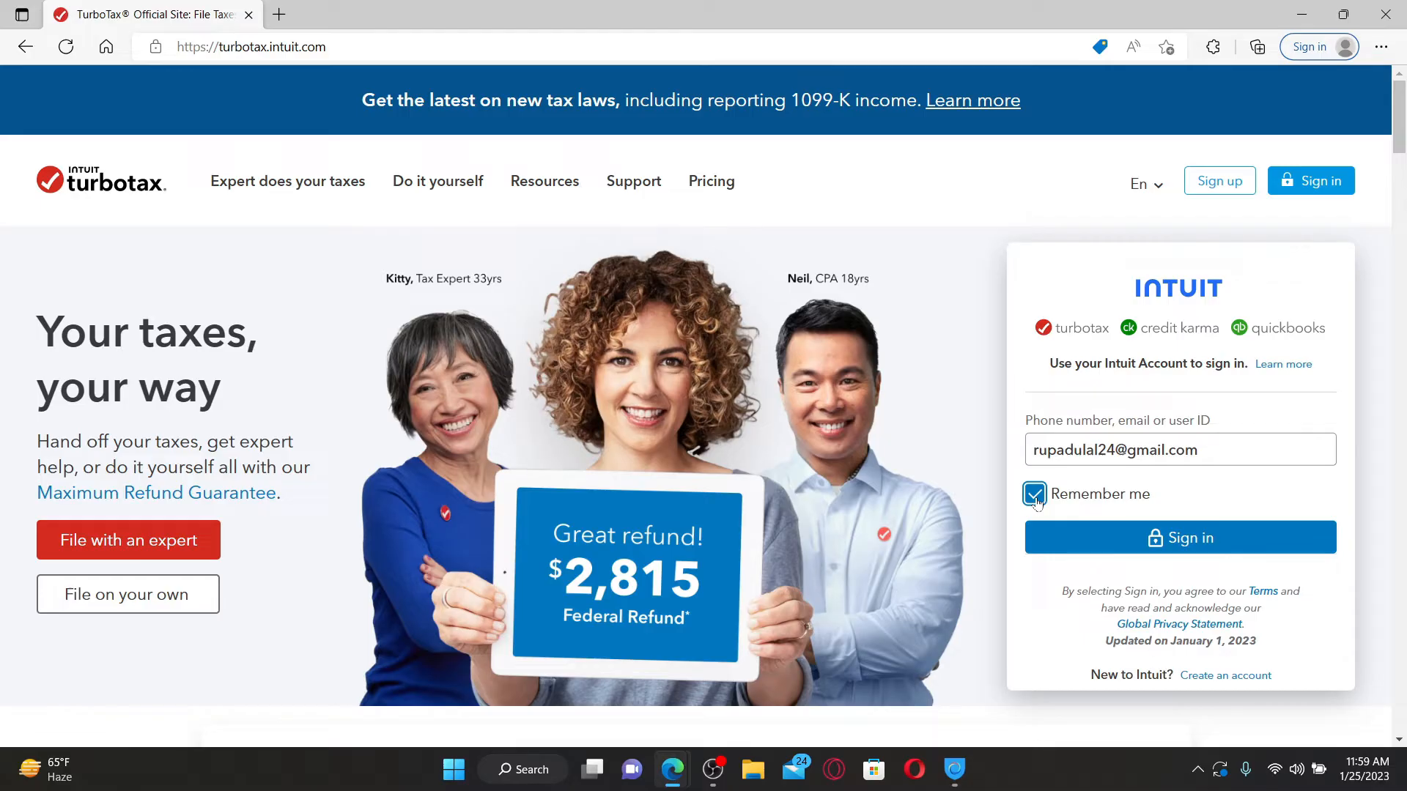
pyautogui.click(1034, 493)
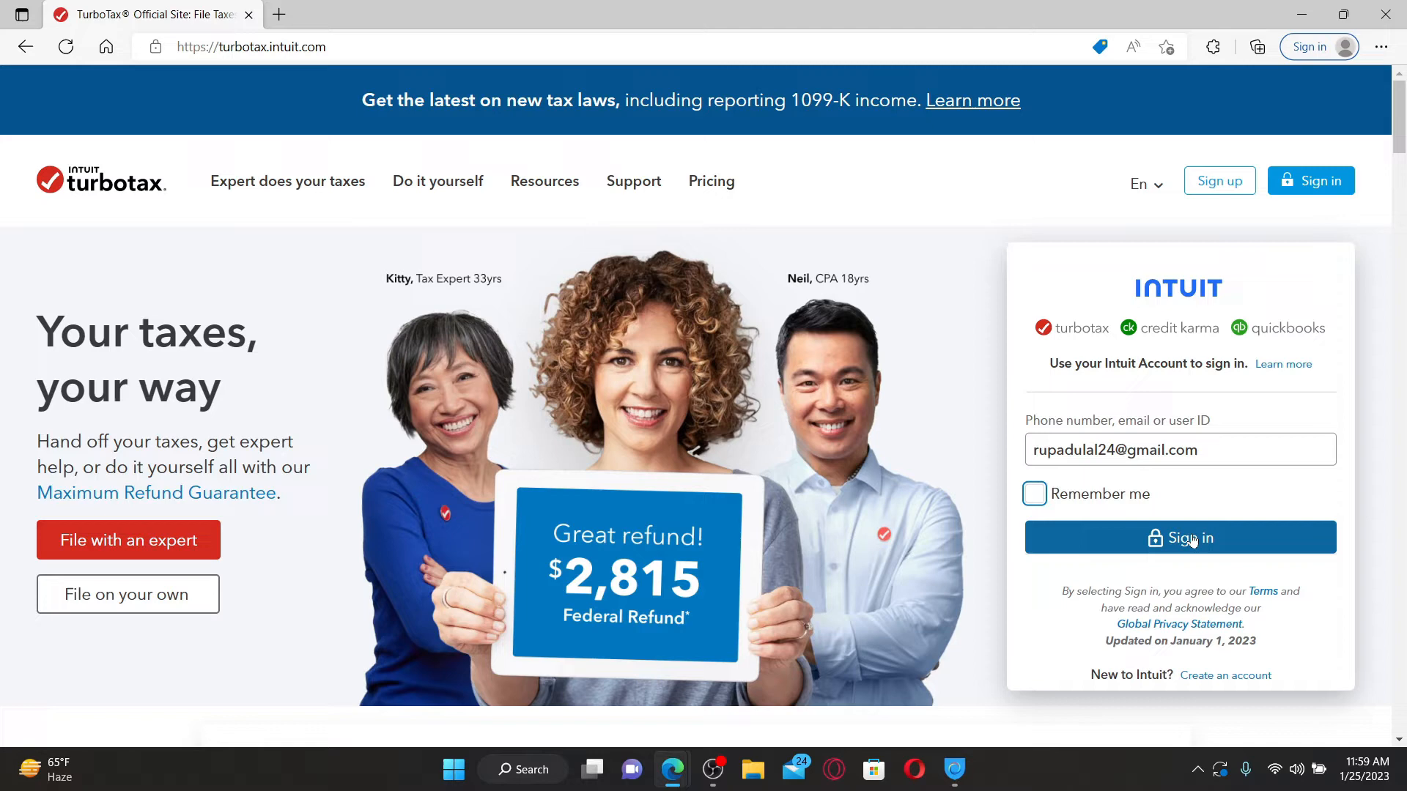
# - Submit the email, enter the account password, and continue to the 2022 return workspace
pyautogui.click(1179, 537)
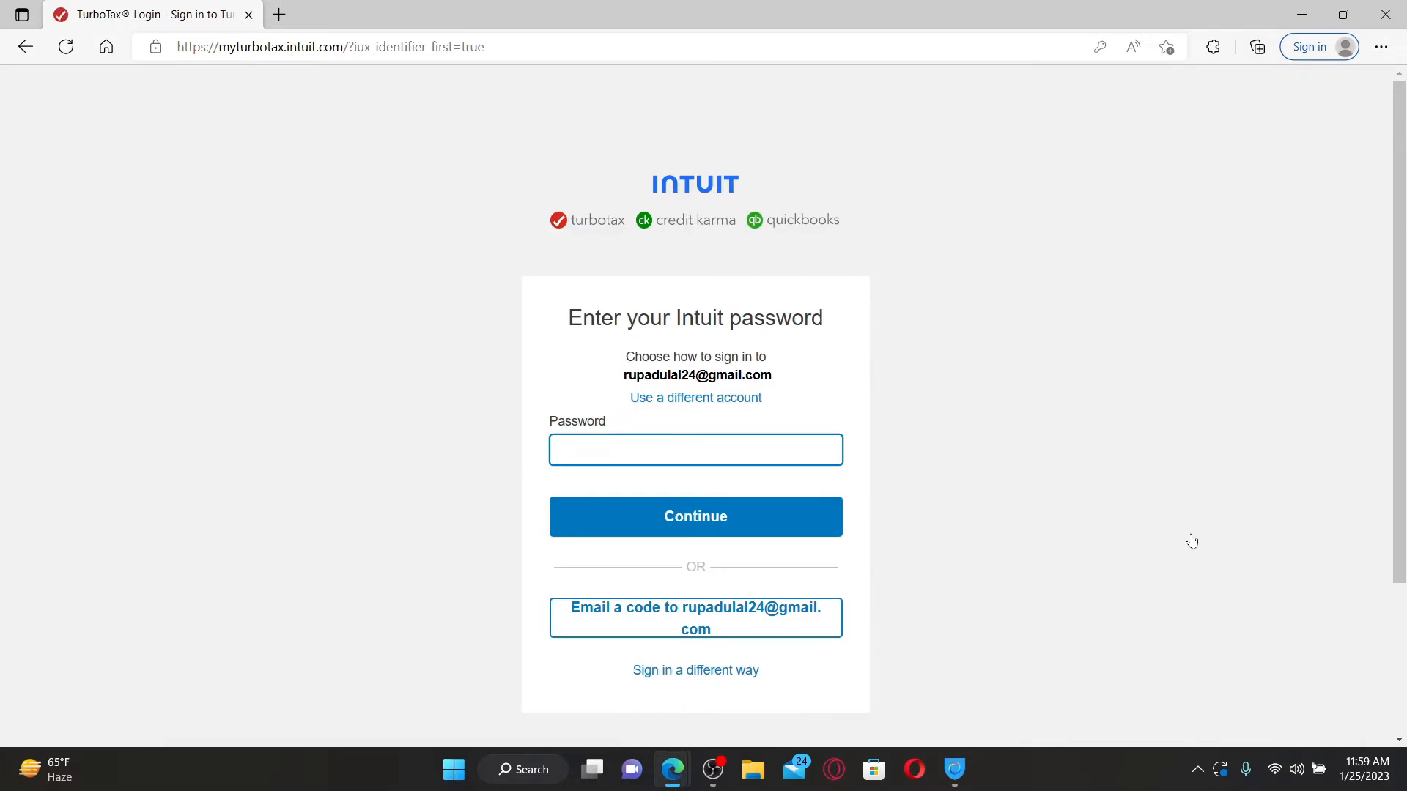
pyautogui.click(696, 449)
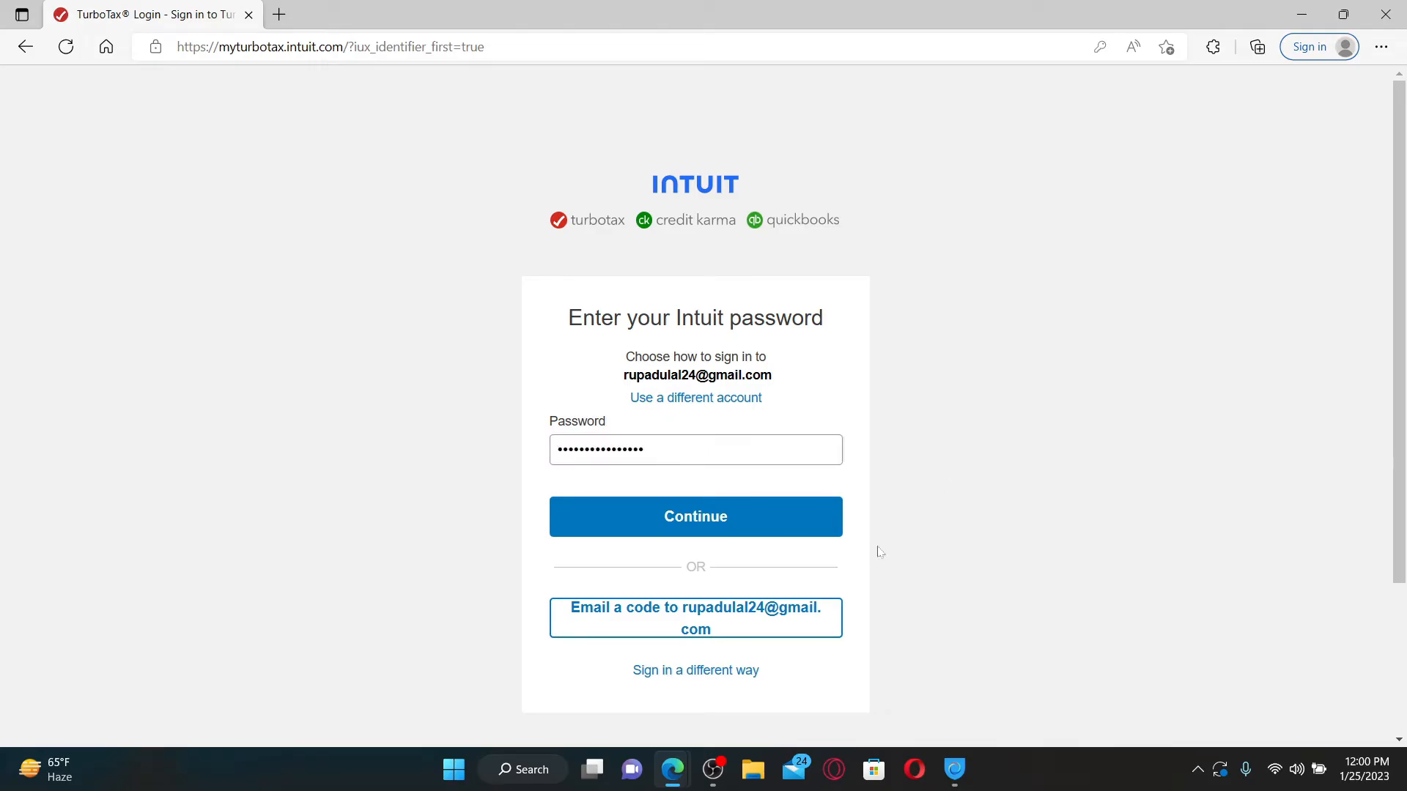
pyautogui.moveTo(671, 626)
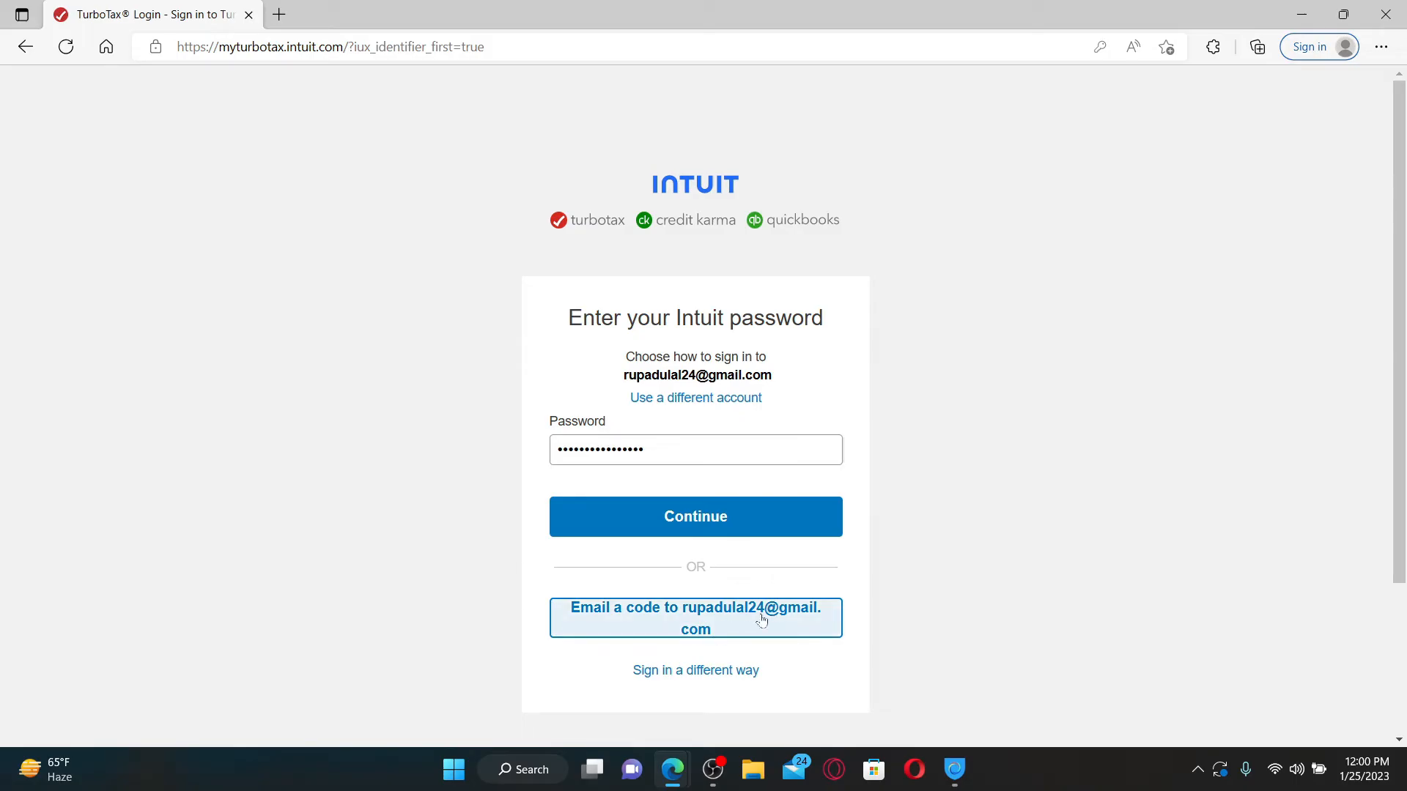
pyautogui.moveTo(811, 617)
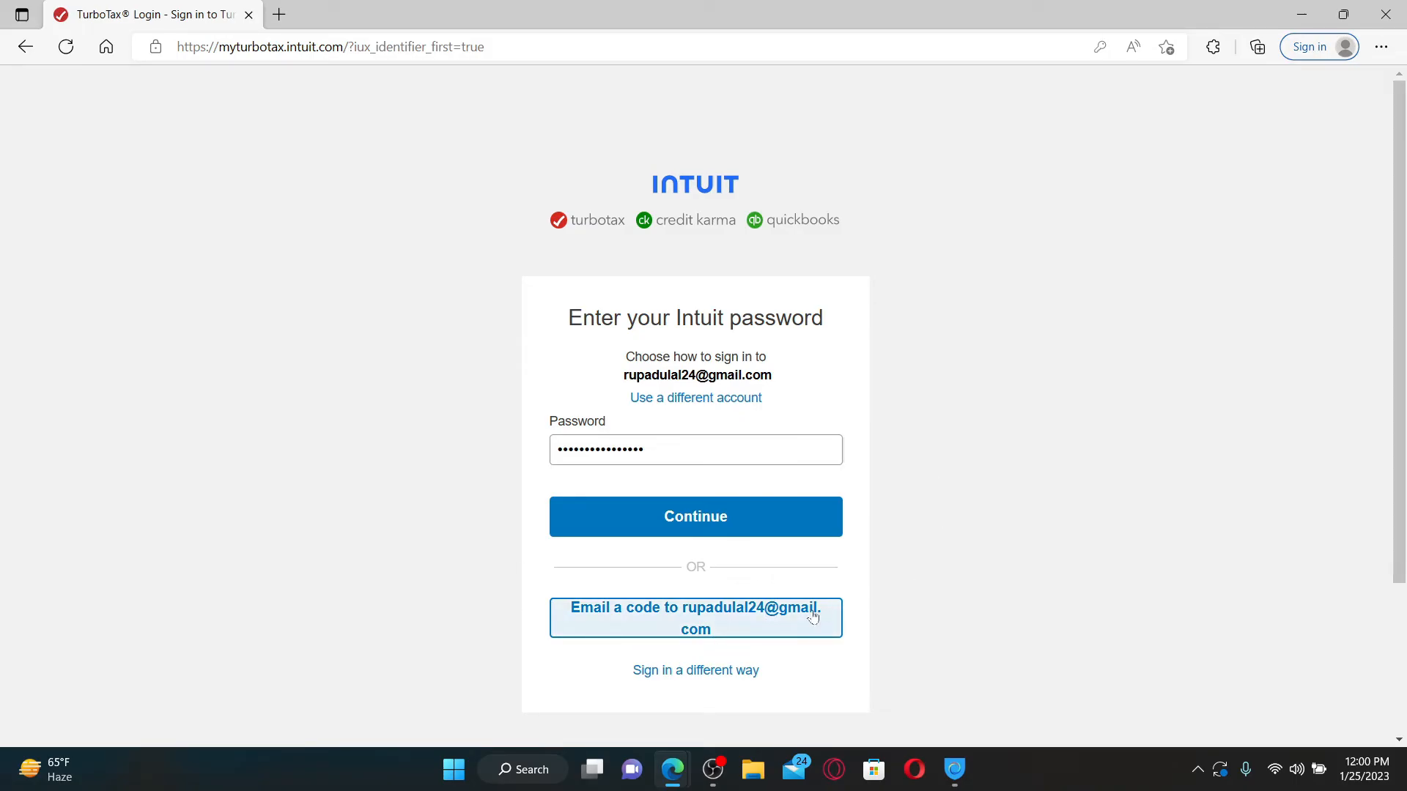
pyautogui.moveTo(704, 428)
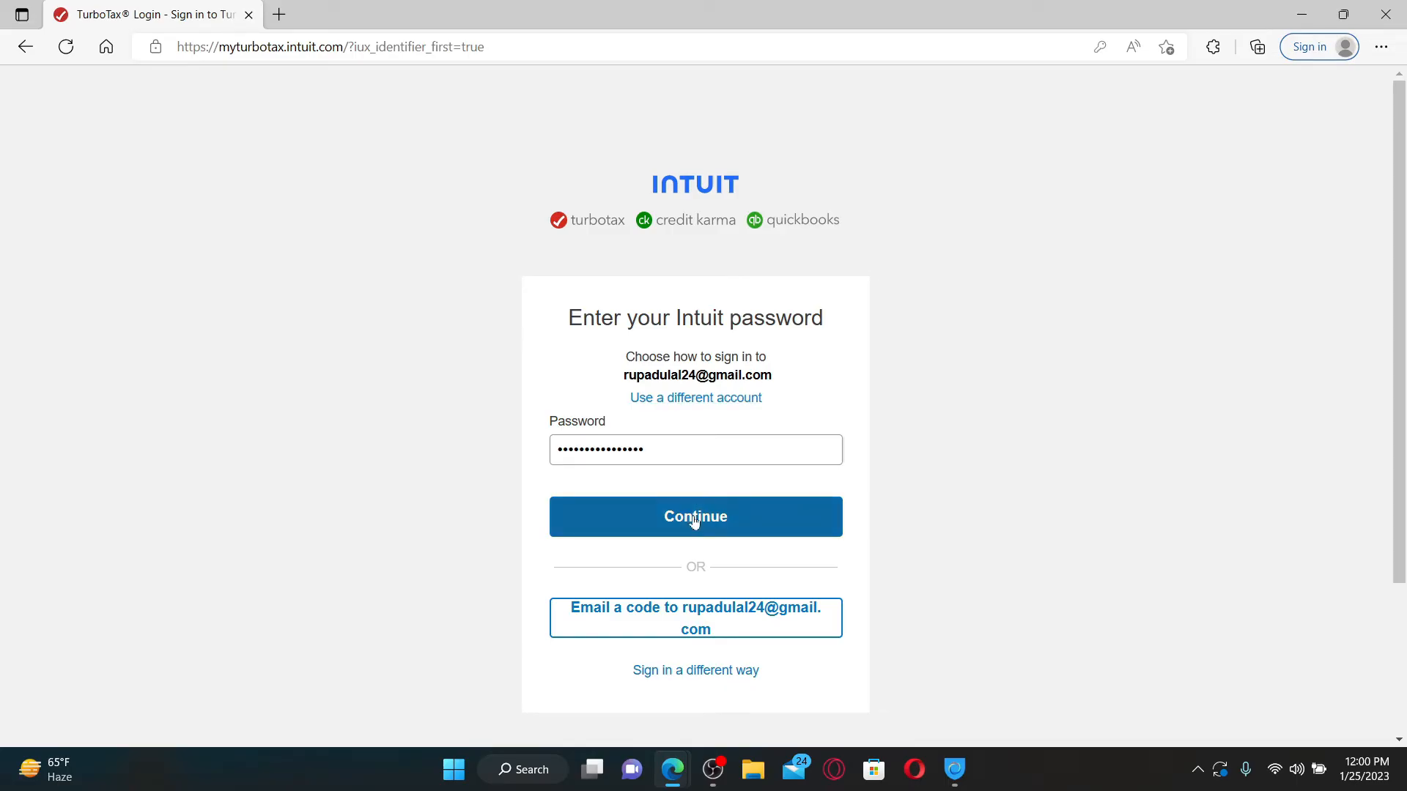
pyautogui.click(694, 516)
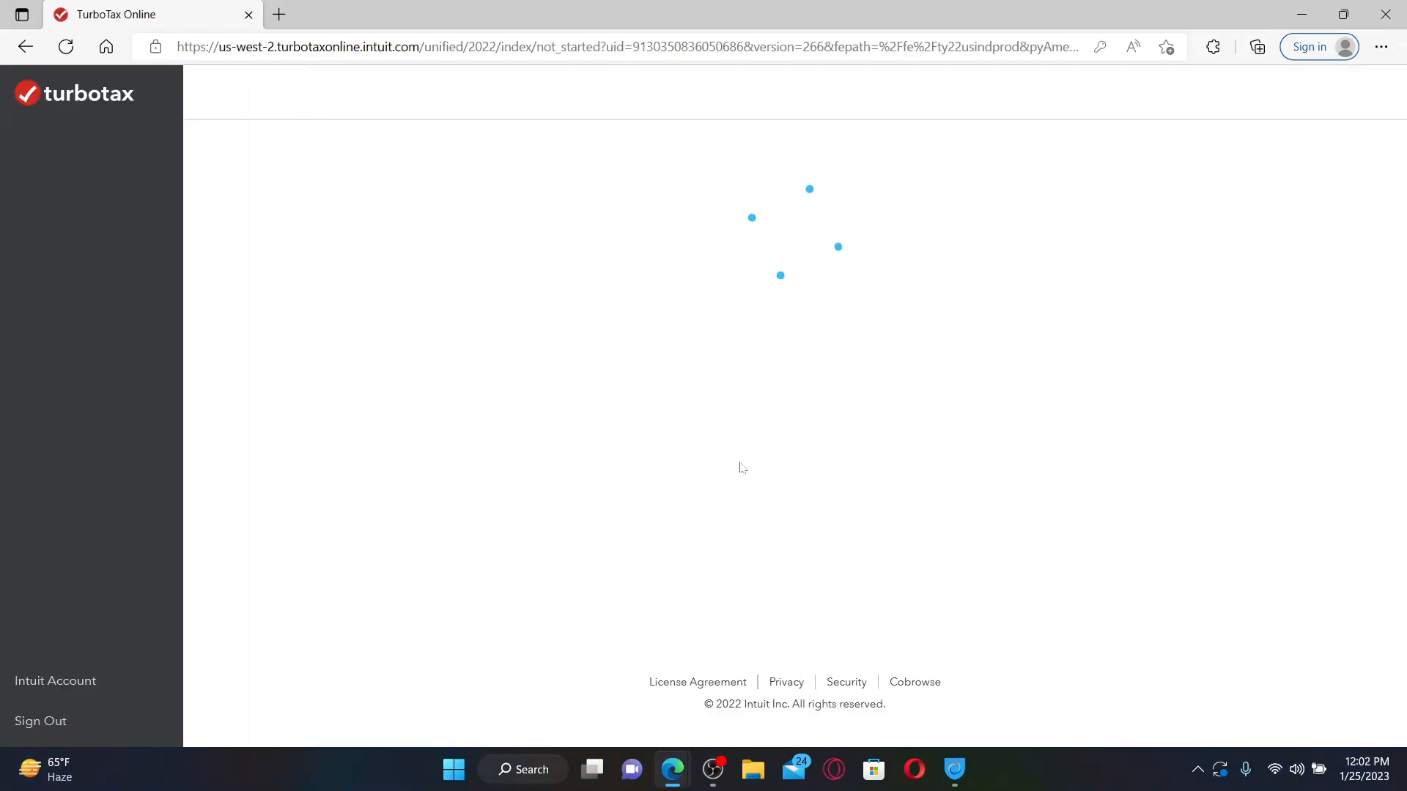